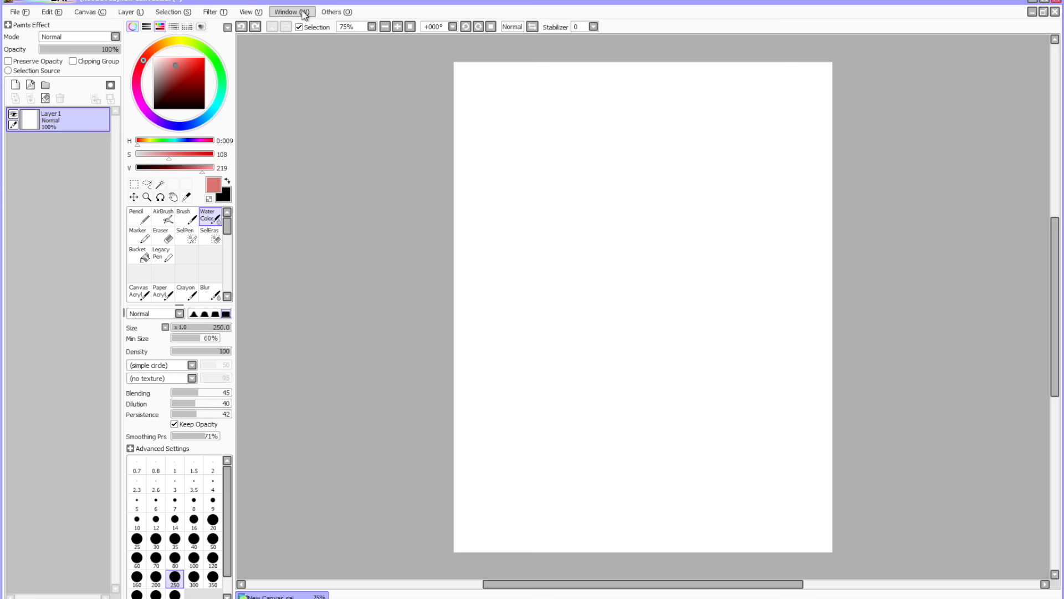
# Assign key 1 to View > Create New View in Keyboard Shortcuts and confirm.
pyautogui.click(291, 12)
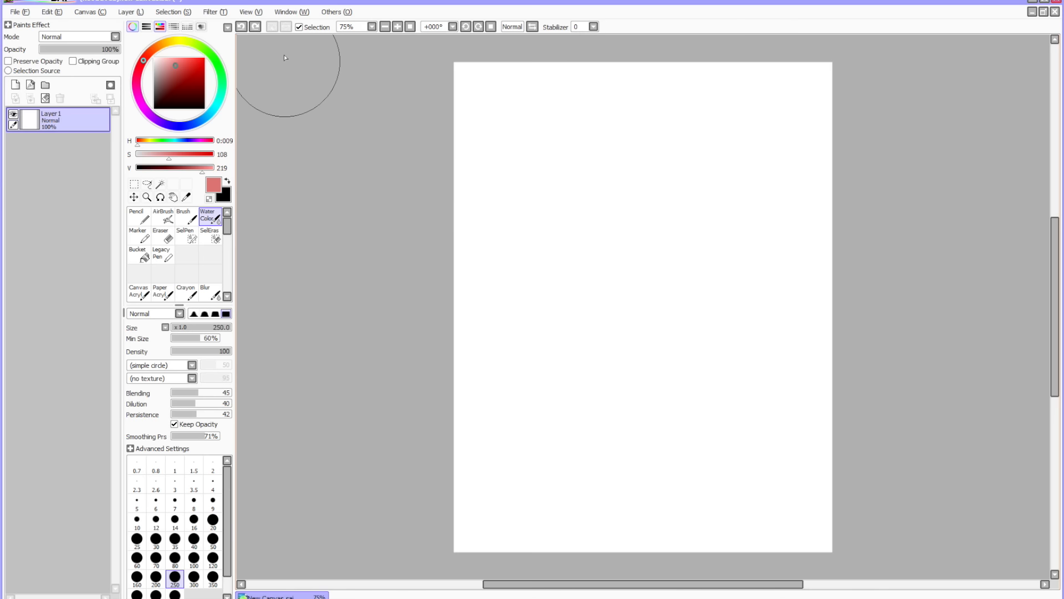
pyautogui.click(335, 12)
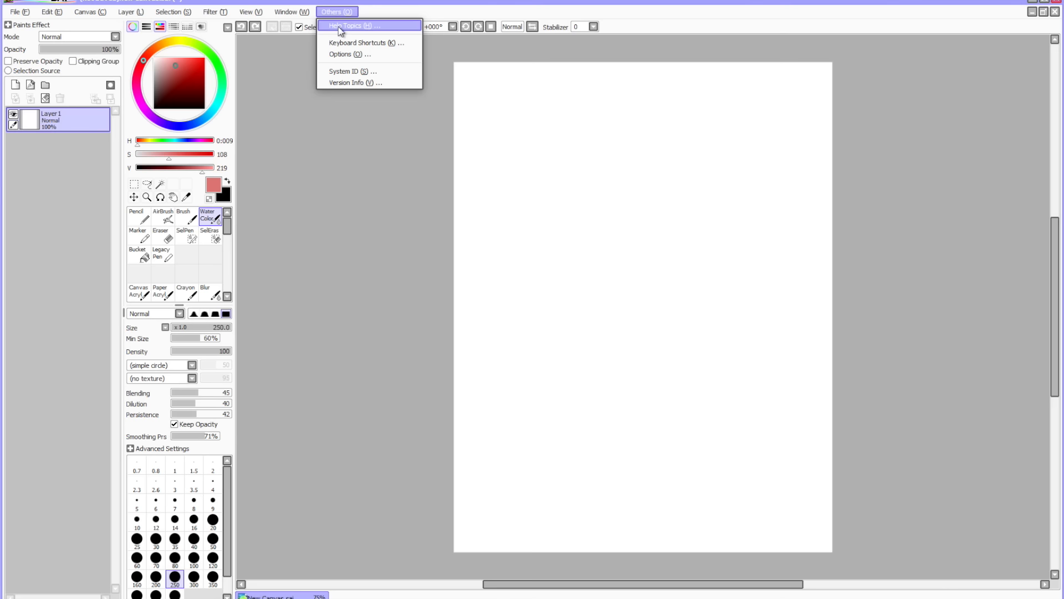
pyautogui.click(360, 42)
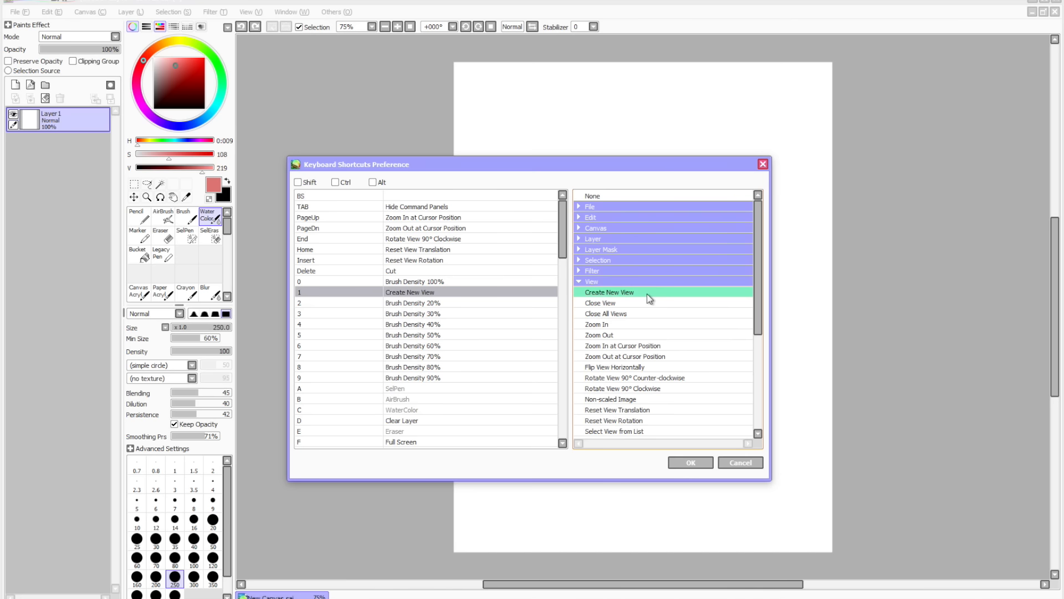
pyautogui.click(689, 463)
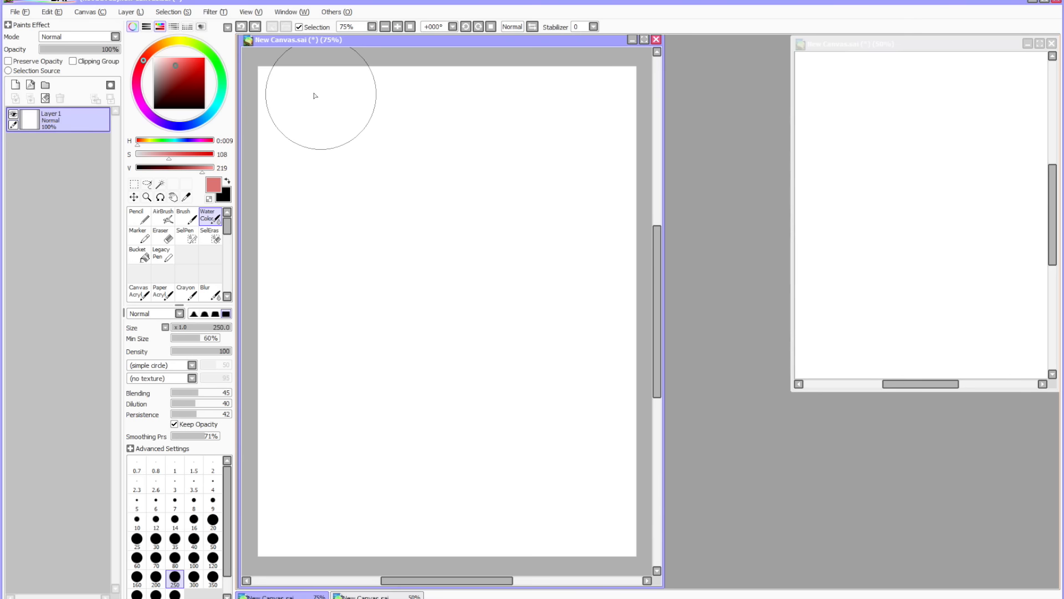
# Paint two broad pink Water Color strokes across the canvas top, extending downward.
pyautogui.moveTo(315, 94); pyautogui.dragTo(544, 214)
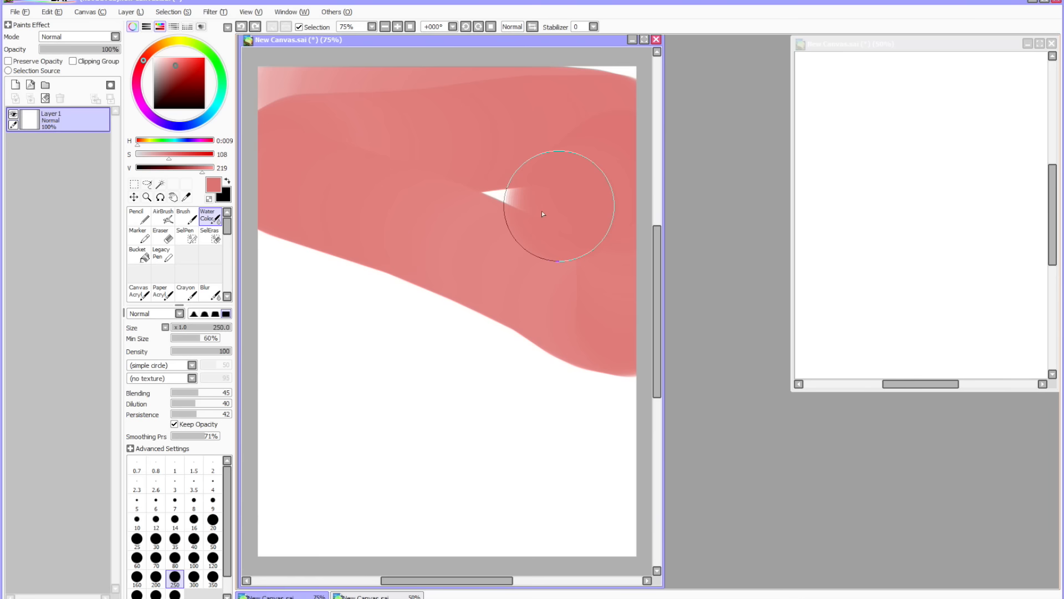
pyautogui.moveTo(543, 215); pyautogui.dragTo(279, 272)
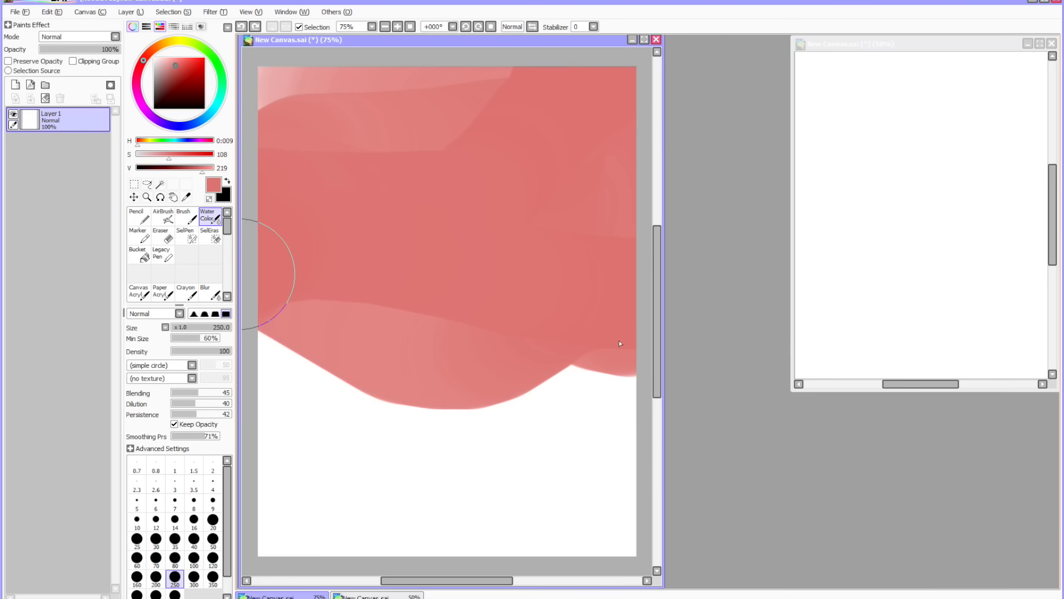